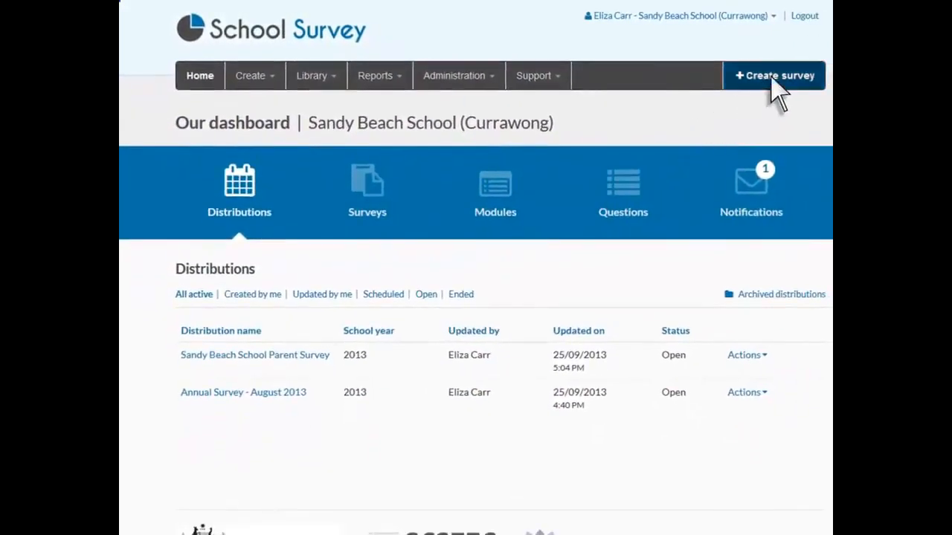
- Start a new survey, try the Annual Parent Opinion Survey template, then return to the create-survey choices
{"action": "left_click", "coordinate": [773, 74]}
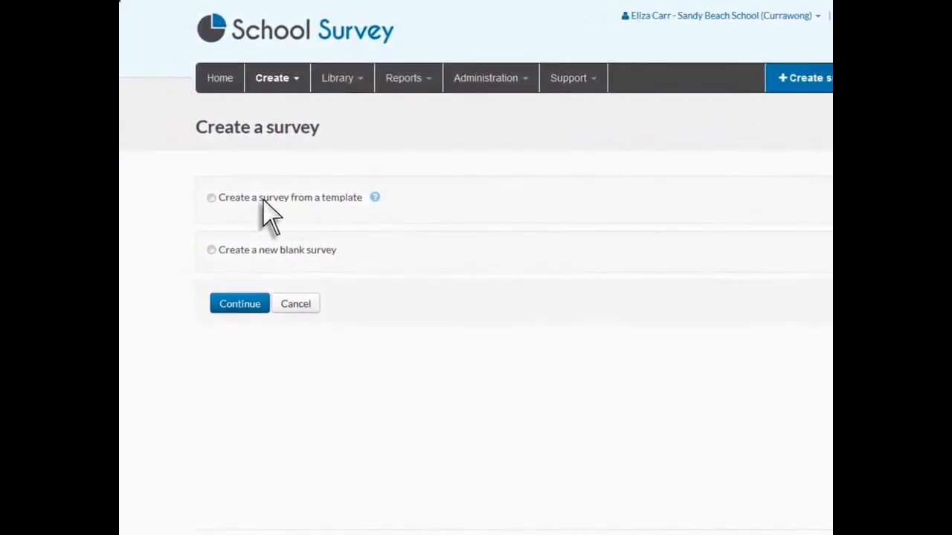
{"action": "left_click", "coordinate": [211, 196]}
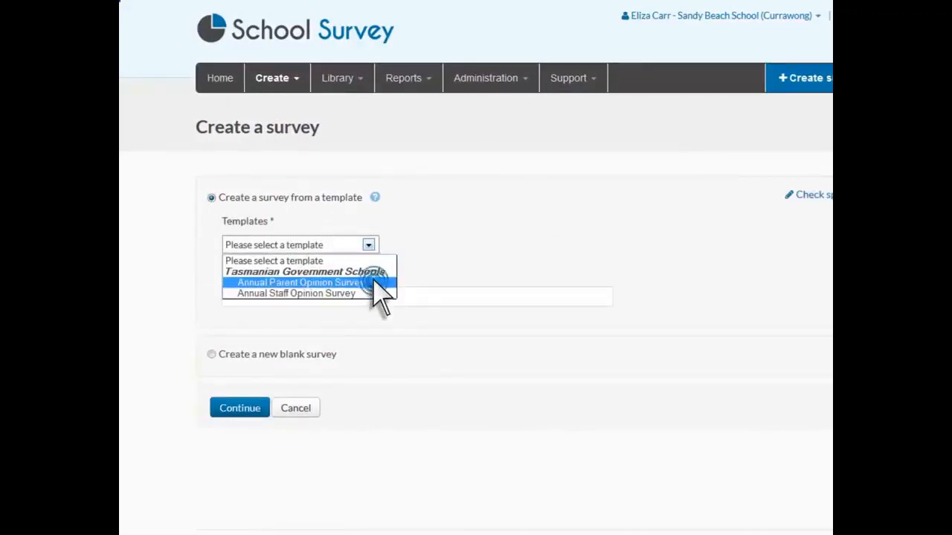
{"action": "left_click", "coordinate": [299, 282]}
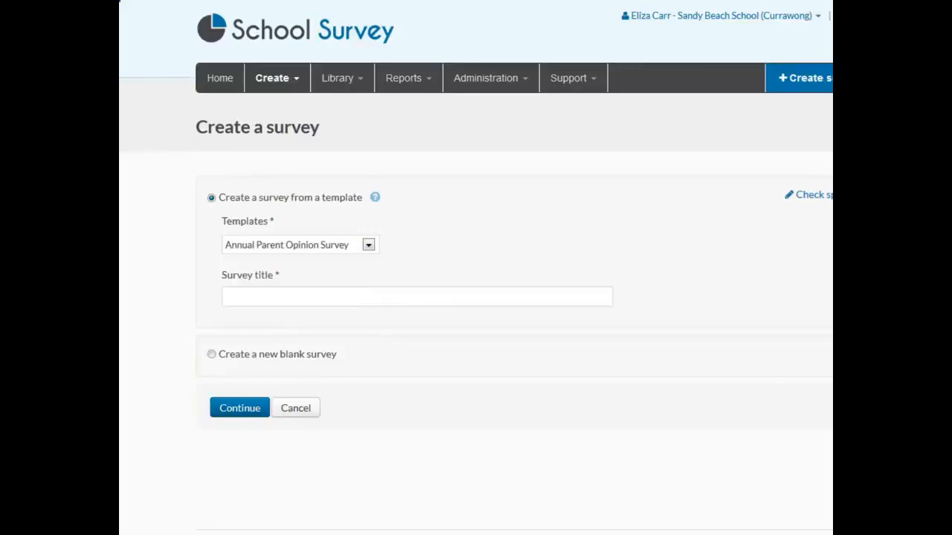
{"action": "mouse_move", "coordinate": [503, 208]}
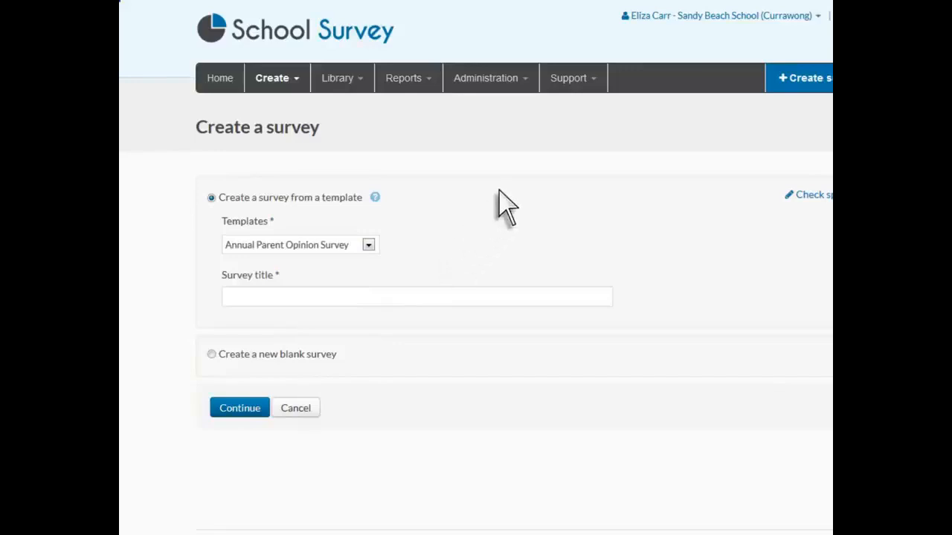
{"action": "left_click", "coordinate": [572, 78]}
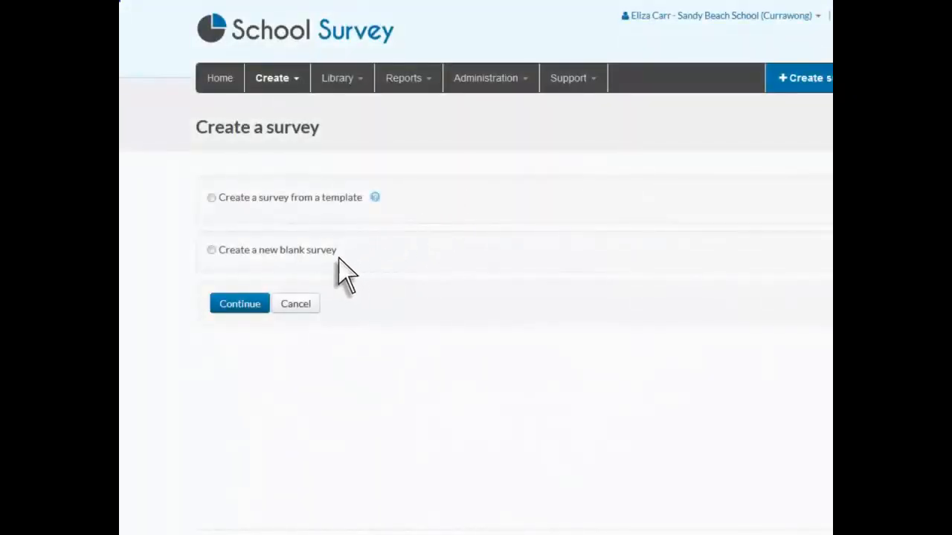
{"action": "mouse_move", "coordinate": [309, 279]}
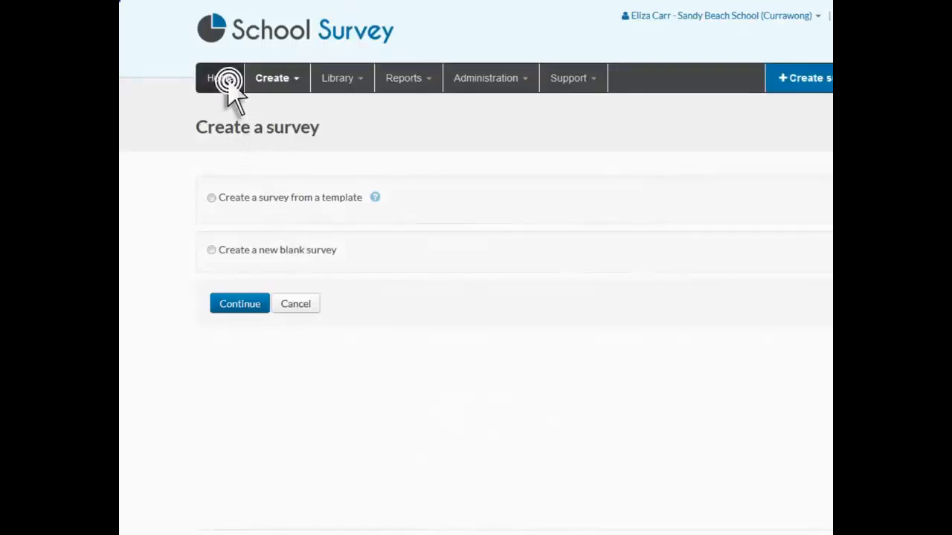
- Create a blank survey titled 'Annual Survey' with the general tag and continue to the editor
{"action": "left_click", "coordinate": [226, 78]}
{"action": "type", "text": "Annual Survey"}
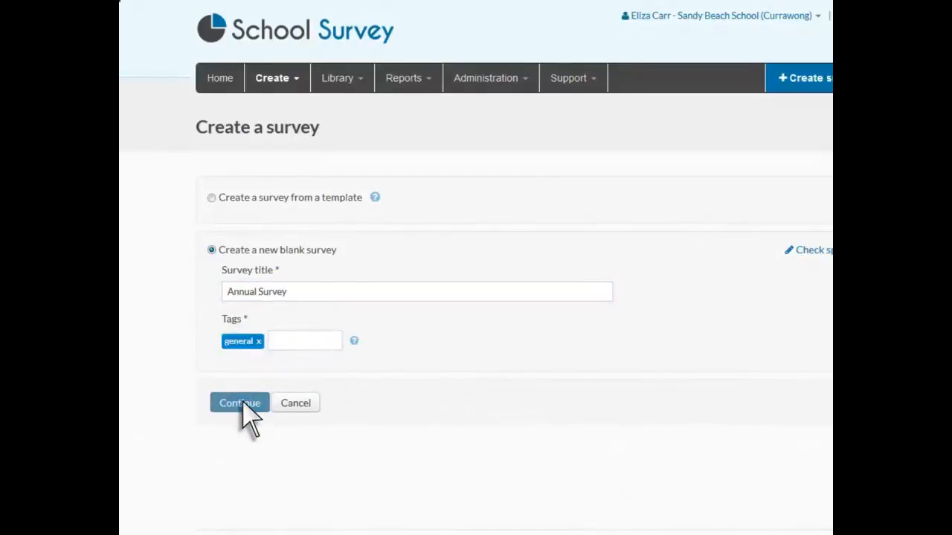
{"action": "left_click", "coordinate": [240, 402]}
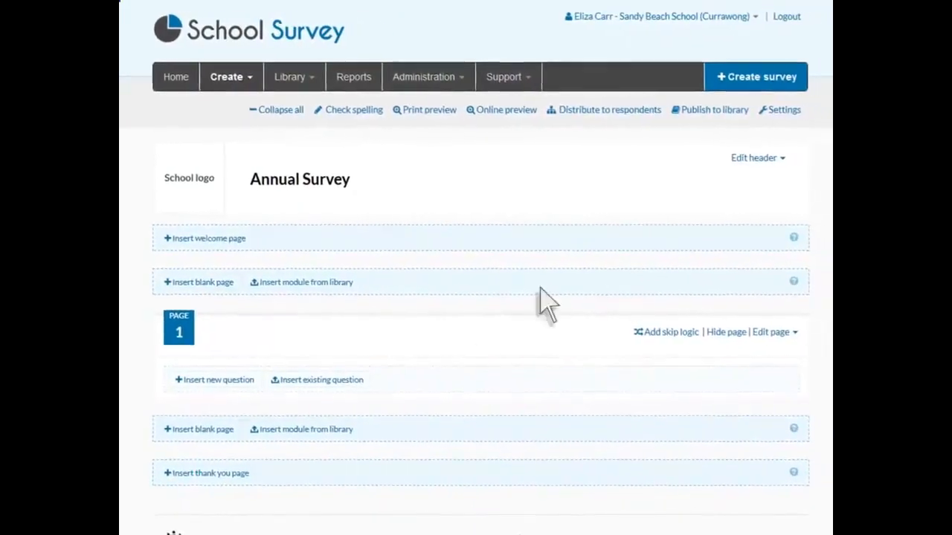
- Upload school_logo.png as the header logo and change the header colour to sandy gold
{"action": "left_click", "coordinate": [752, 157]}
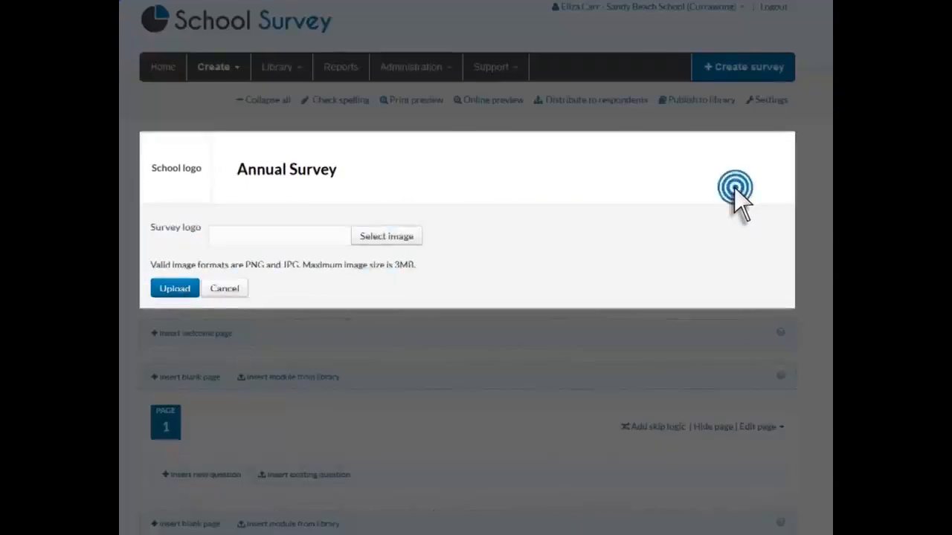
{"action": "left_click", "coordinate": [387, 235]}
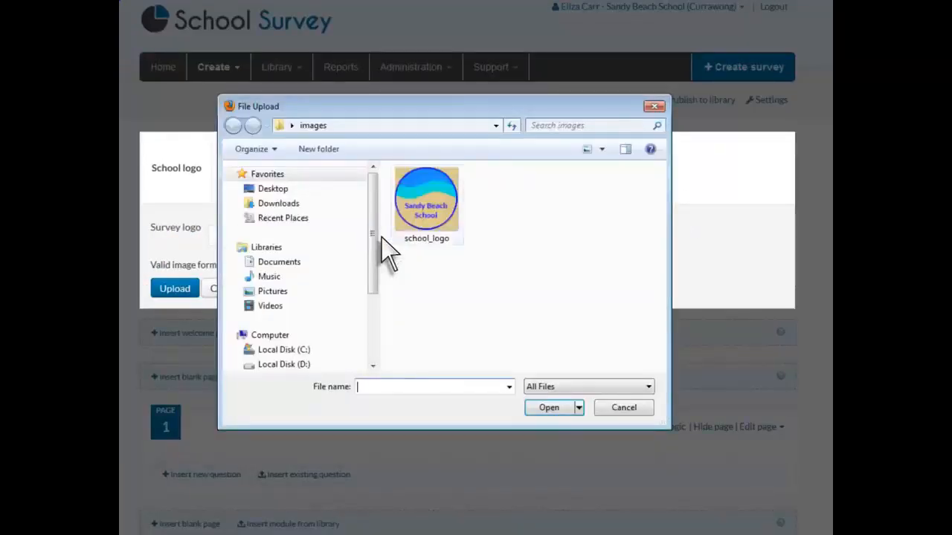
{"action": "double_click", "coordinate": [425, 196]}
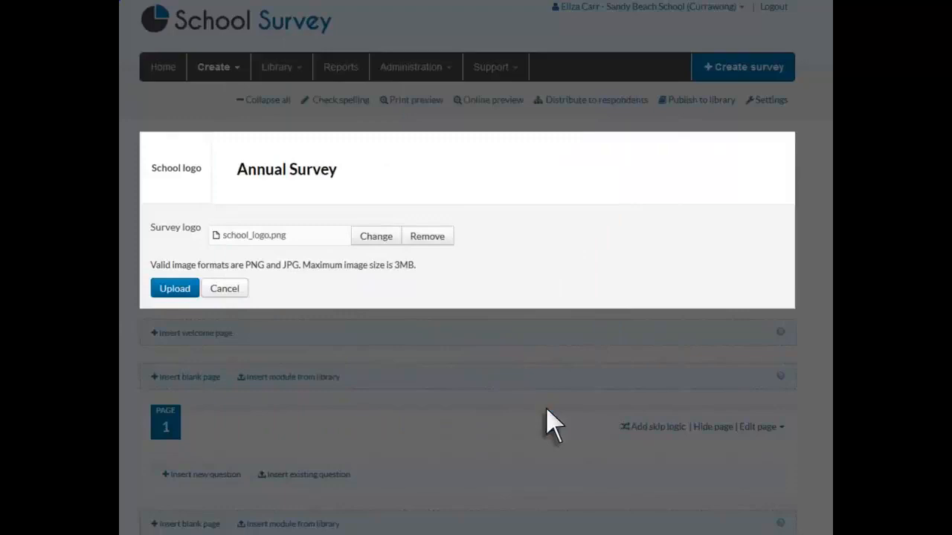
{"action": "left_click", "coordinate": [174, 289]}
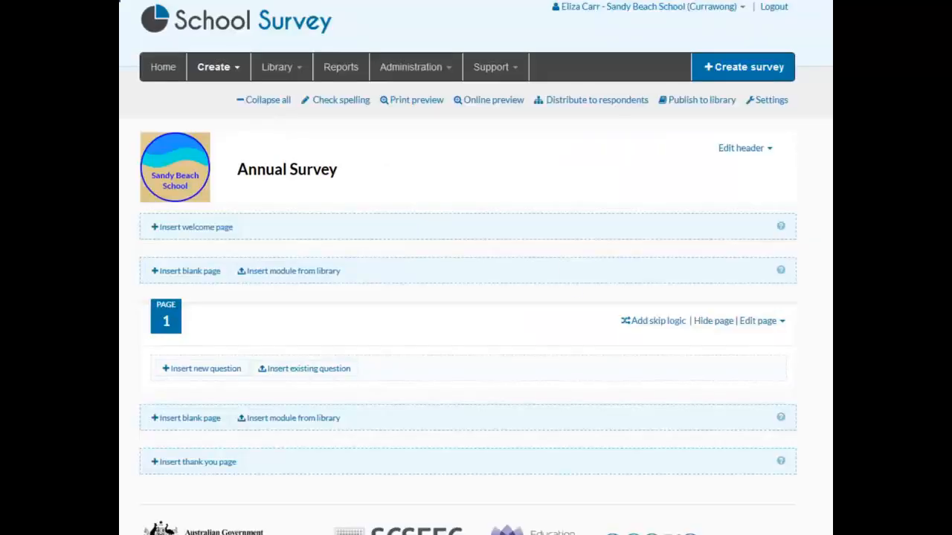
{"action": "left_click", "coordinate": [741, 147]}
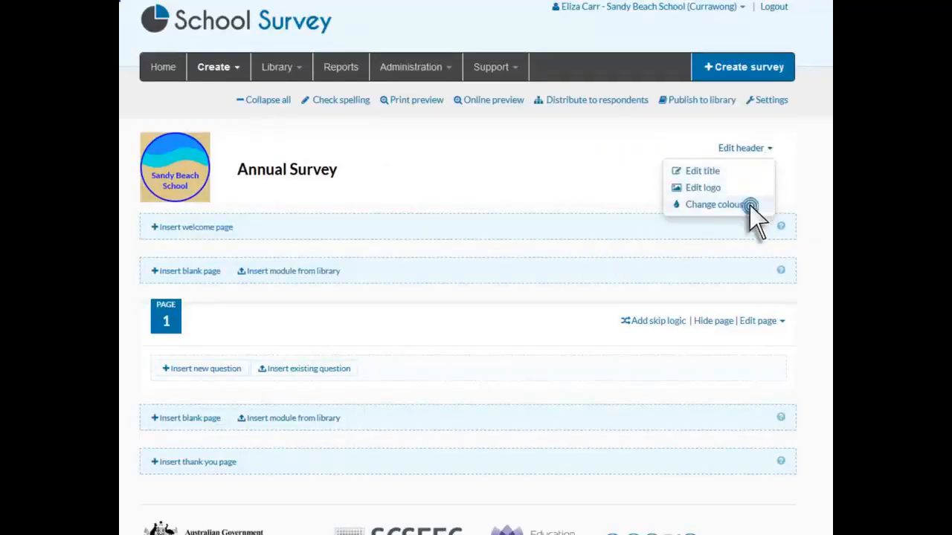
{"action": "left_click", "coordinate": [714, 204]}
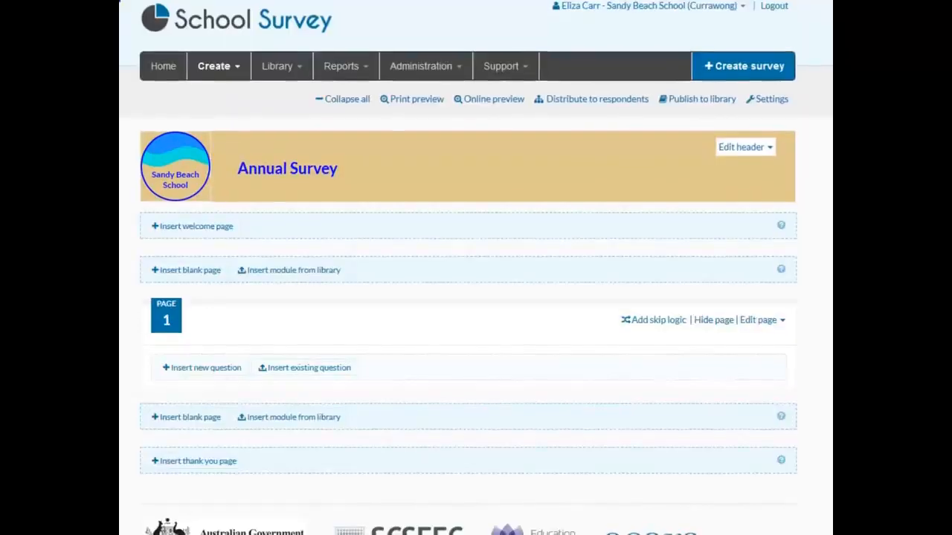
- Insert the Student questions module and the National parent questions module from the library
{"action": "scroll", "scroll_direction": "down", "scroll_amount": 3}
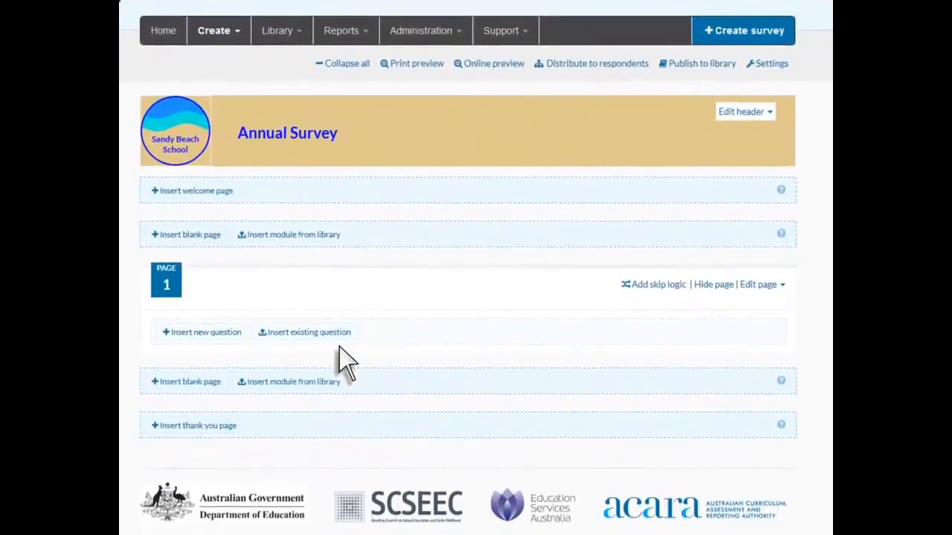
{"action": "left_click", "coordinate": [293, 235]}
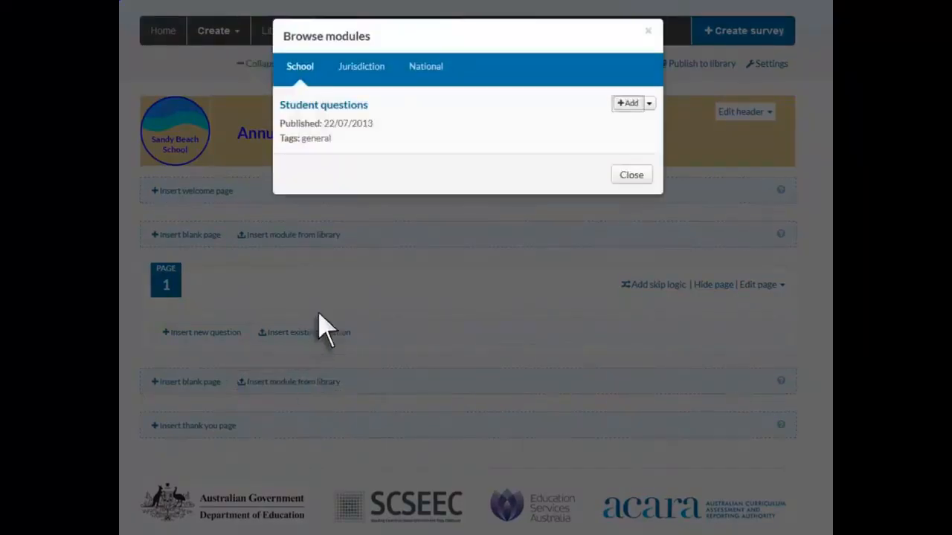
{"action": "left_click", "coordinate": [361, 65]}
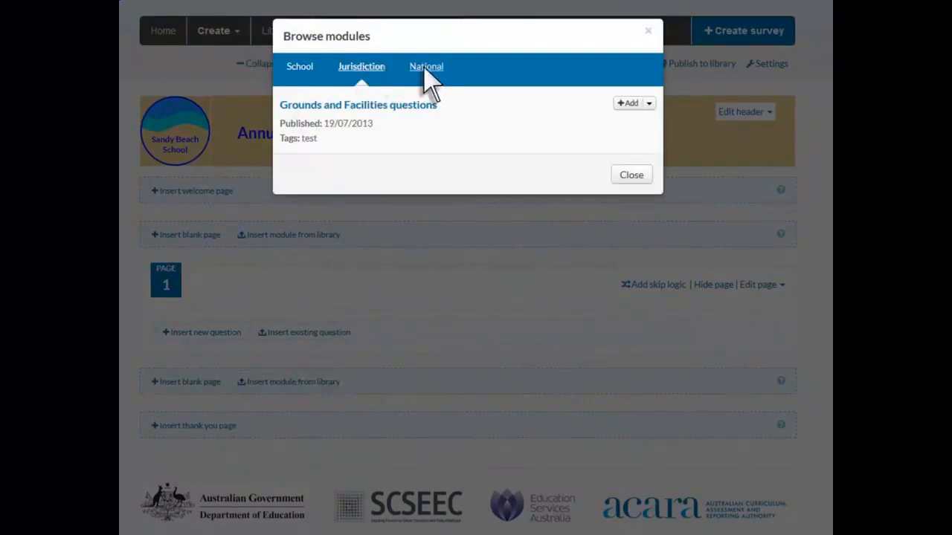
{"action": "left_click", "coordinate": [300, 65]}
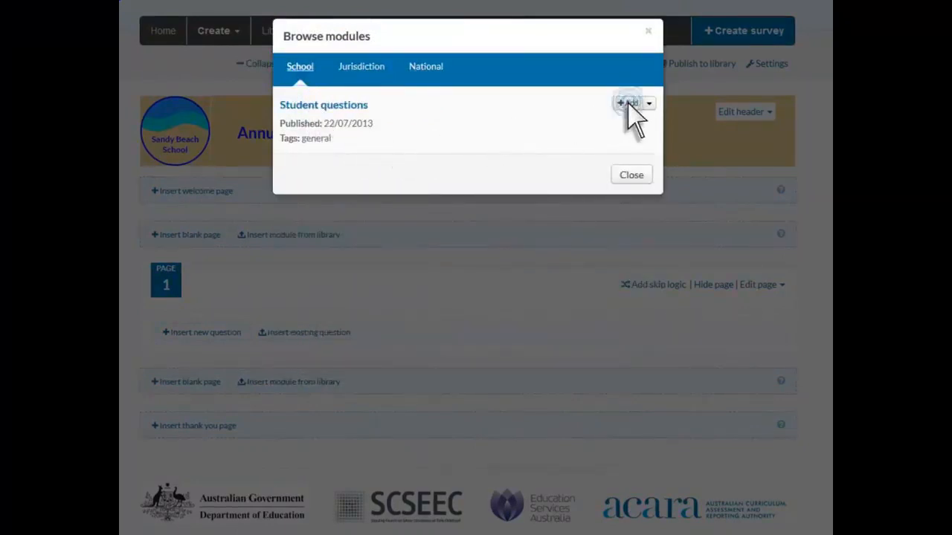
{"action": "left_click", "coordinate": [627, 103]}
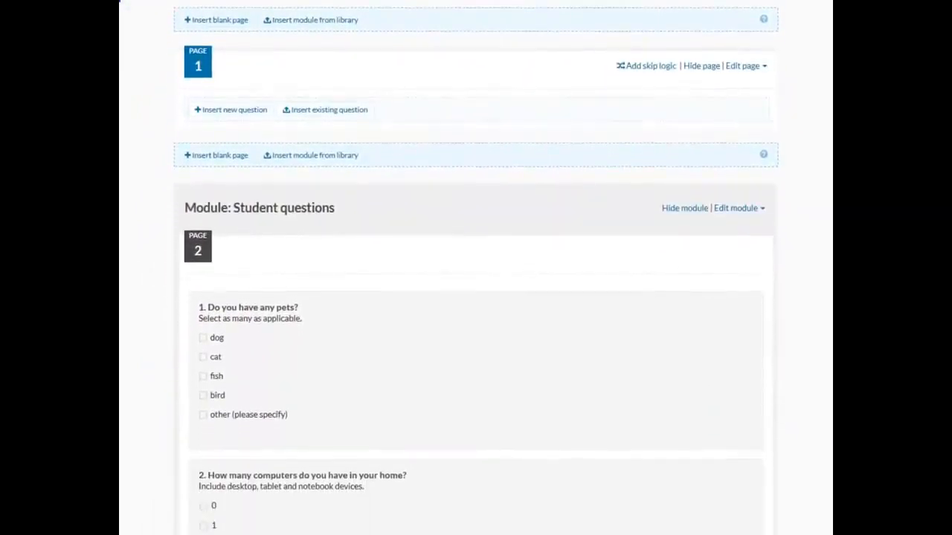
{"action": "scroll", "scroll_direction": "down", "scroll_amount": 3}
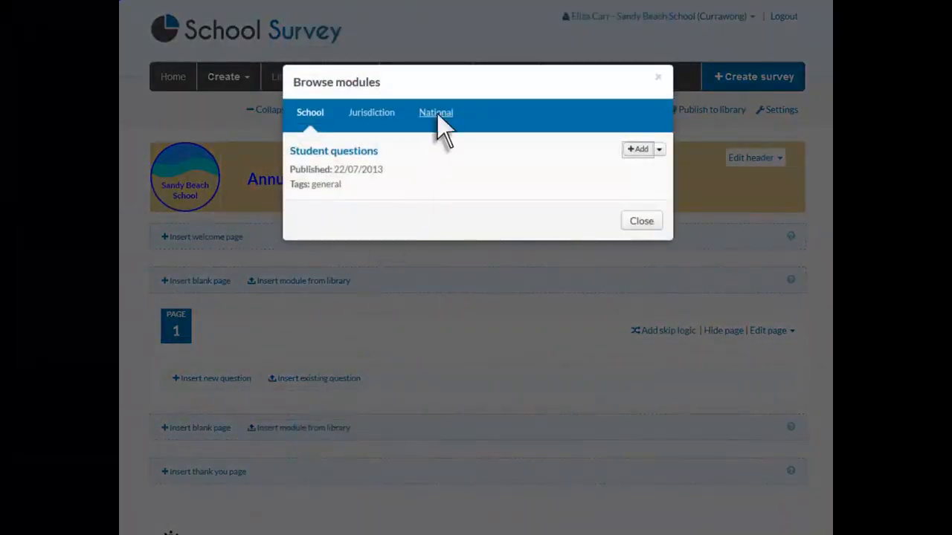
{"action": "left_click", "coordinate": [436, 113]}
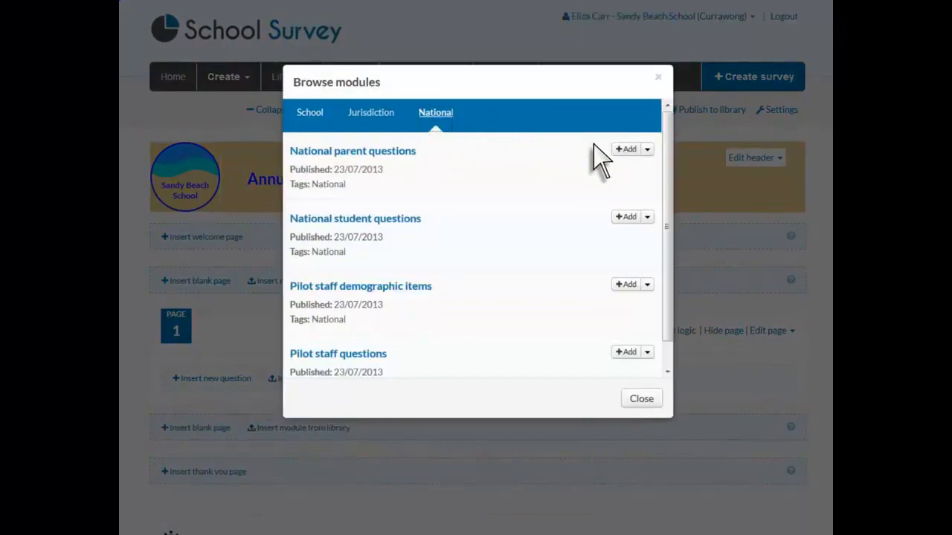
{"action": "left_click", "coordinate": [624, 149]}
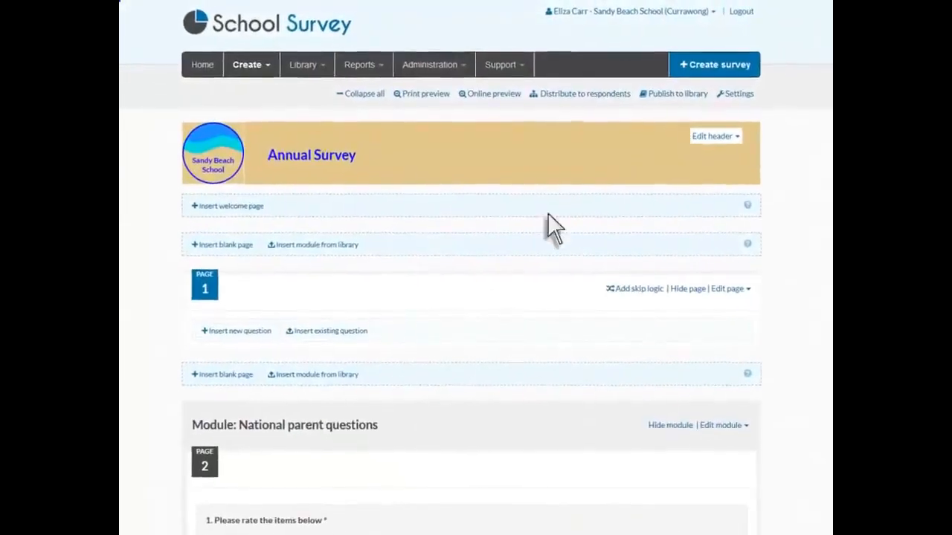
- Add the existing children's activities question from Browse questions to page 1
{"action": "left_click", "coordinate": [324, 330]}
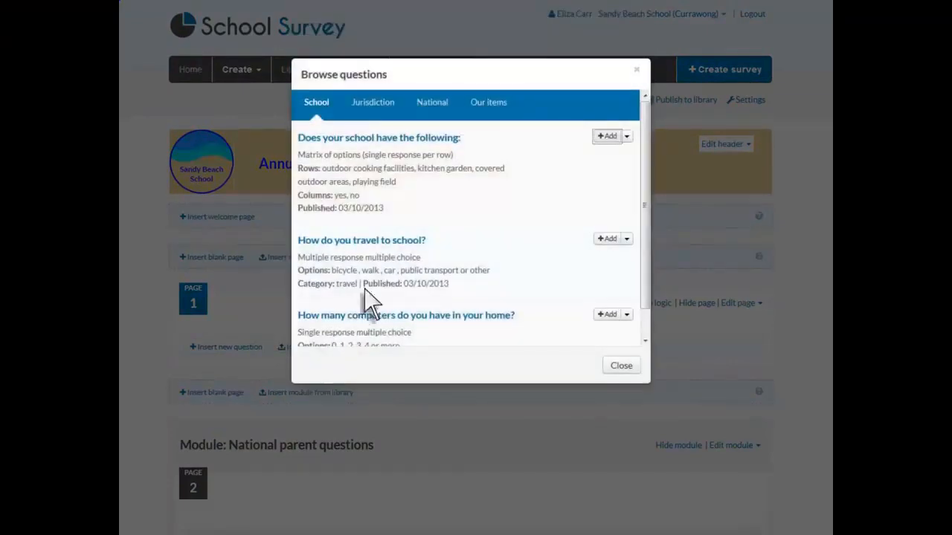
{"action": "left_click", "coordinate": [488, 102]}
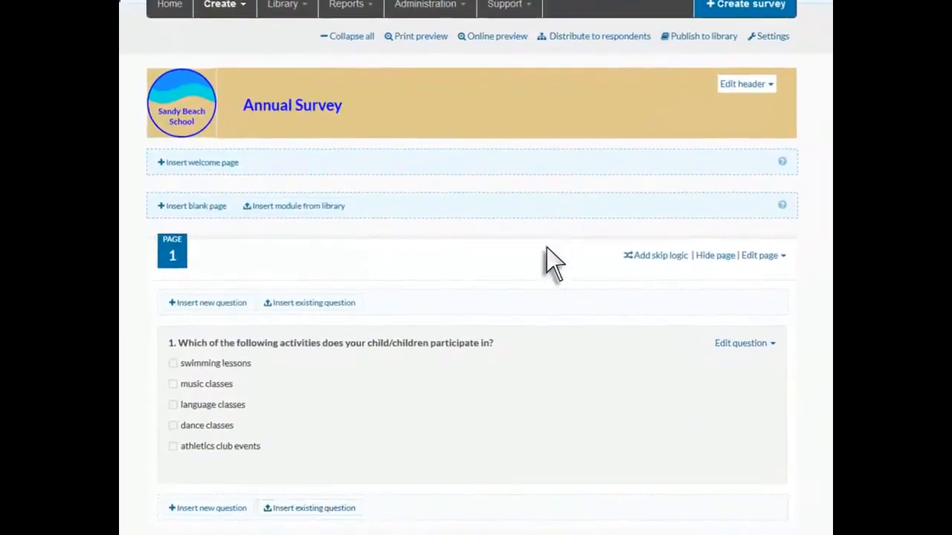
{"action": "mouse_move", "coordinate": [498, 375]}
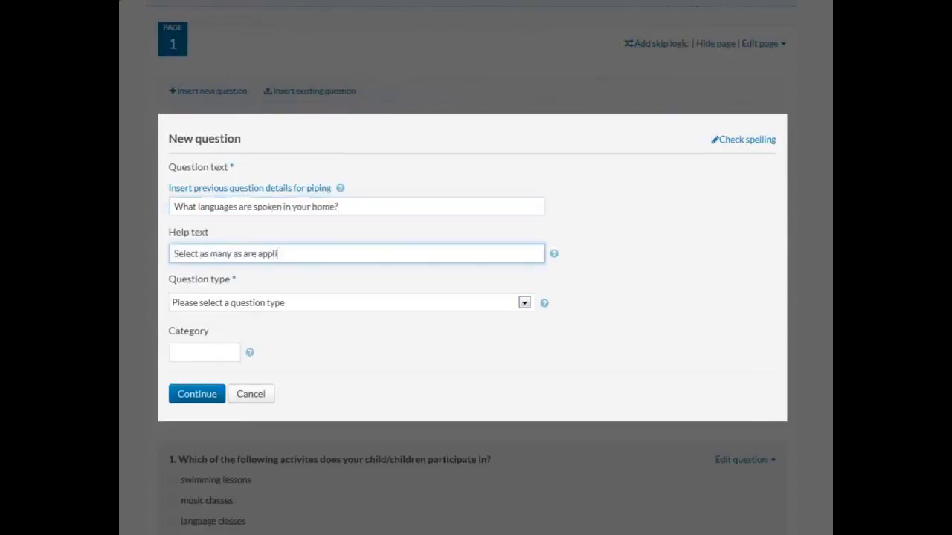
- Make the home-languages question multiple-response multiple choice and enter 'English' as an answer option
{"action": "left_click", "coordinate": [523, 304]}
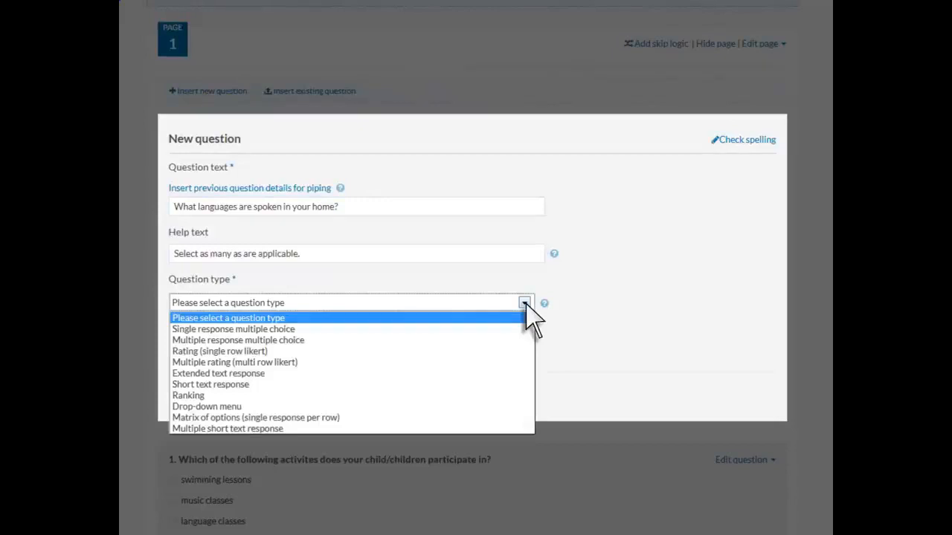
{"action": "mouse_move", "coordinate": [547, 313]}
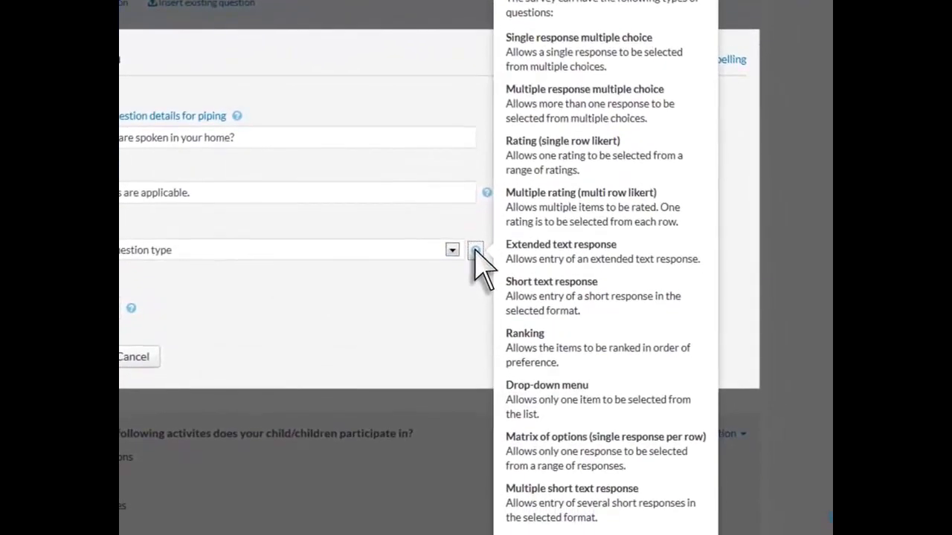
{"action": "left_click", "coordinate": [452, 250]}
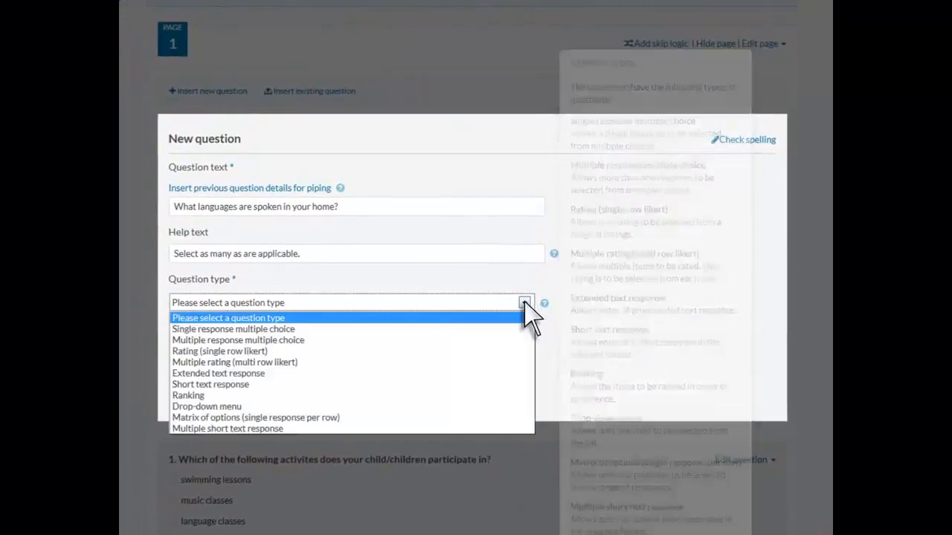
{"action": "left_click", "coordinate": [238, 339]}
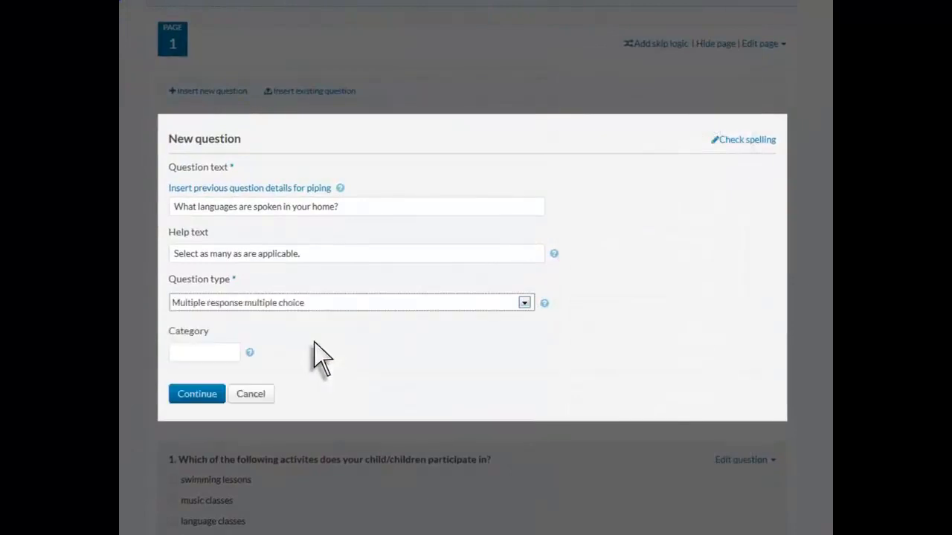
{"action": "left_click", "coordinate": [196, 393]}
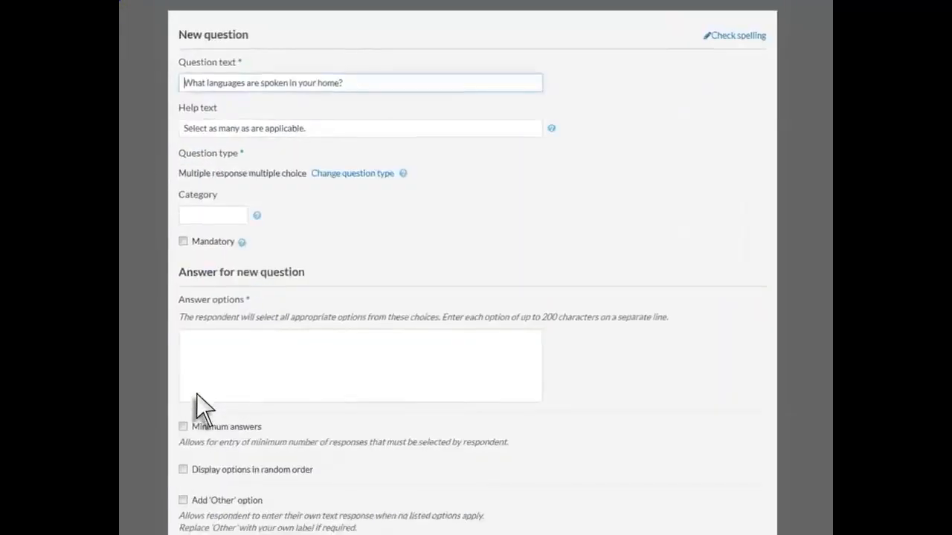
{"action": "type", "text": "English"}
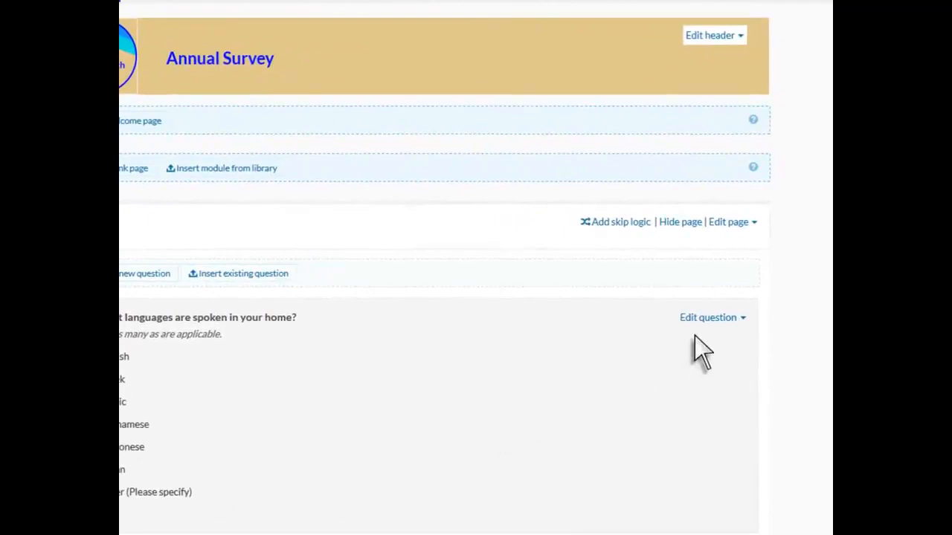
{"action": "left_click", "coordinate": [708, 318]}
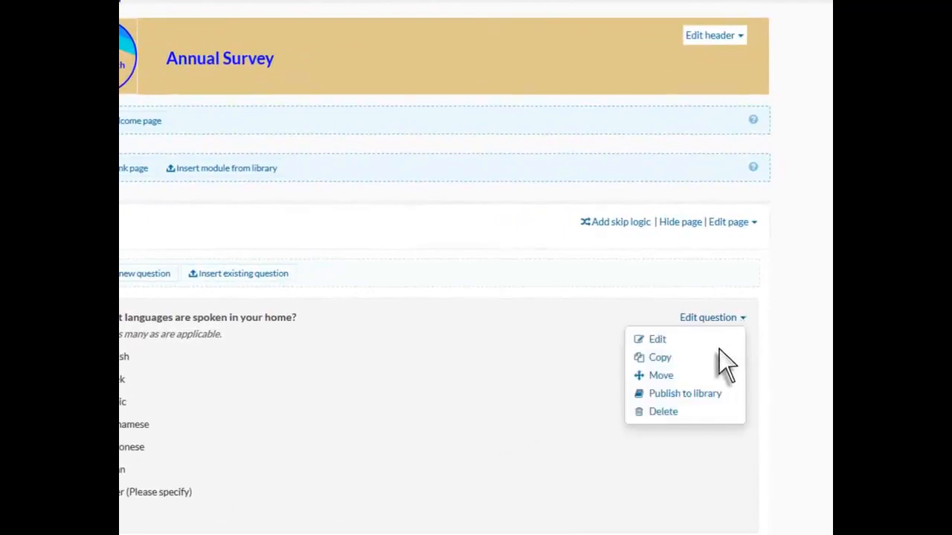
{"action": "mouse_move", "coordinate": [706, 409]}
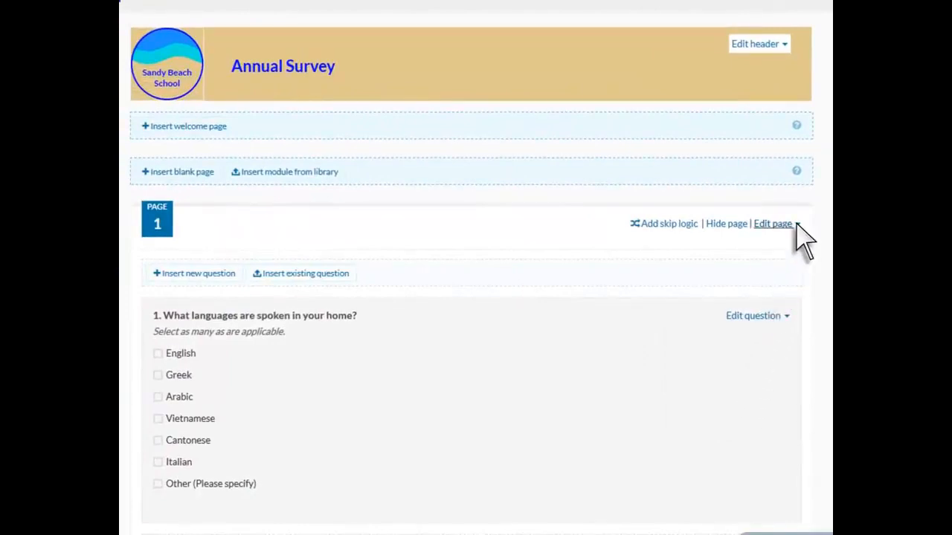
{"action": "left_click", "coordinate": [774, 223]}
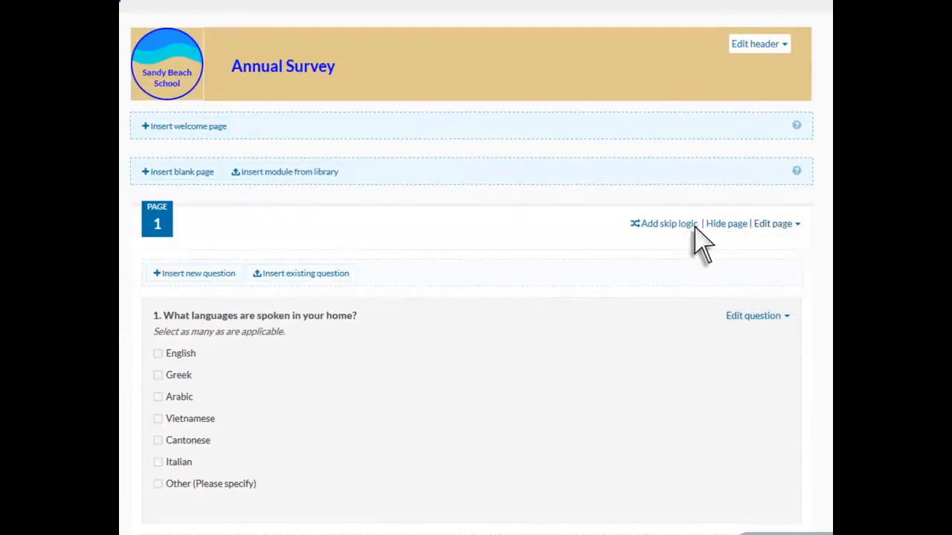
{"action": "left_click", "coordinate": [668, 223]}
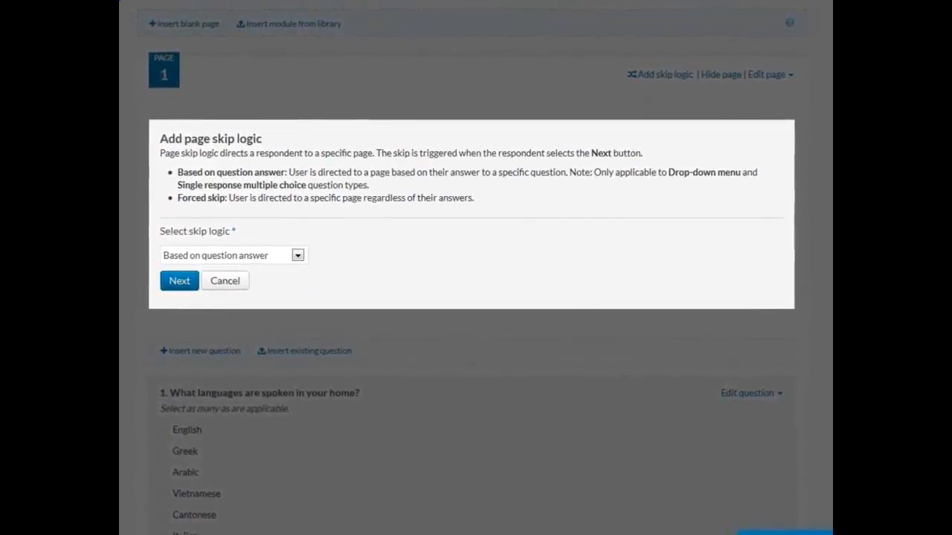
{"action": "left_click", "coordinate": [225, 280]}
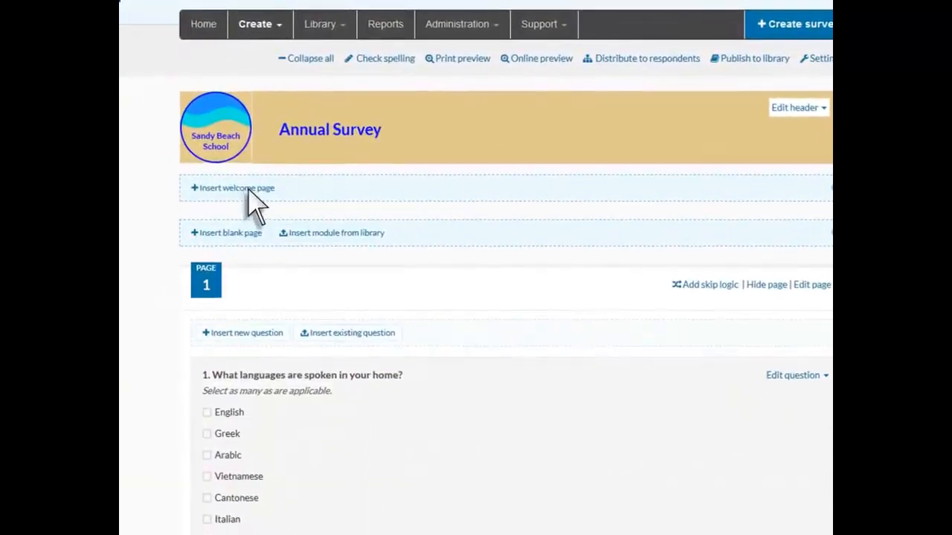
- Save the 'Thank you!' page with its closing message and return to the editor
{"action": "scroll", "scroll_direction": "down", "scroll_amount": 3}
{"action": "type", "text": "Your participation will help ensure we are meeting the needs of t"}
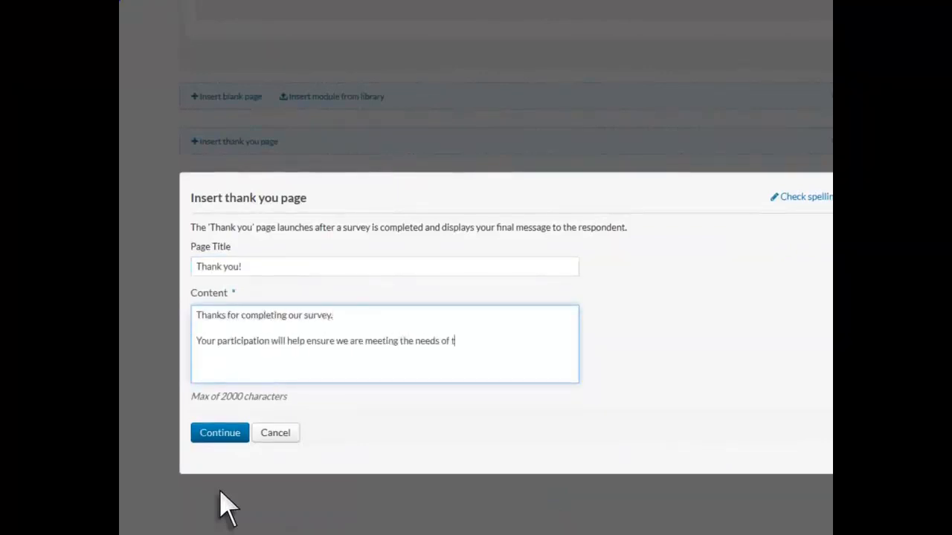
{"action": "left_click", "coordinate": [220, 433]}
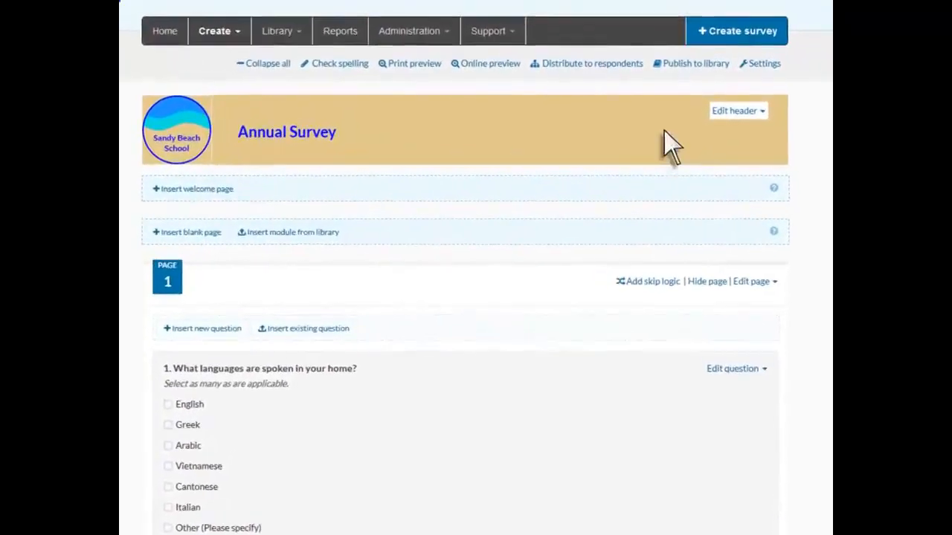
- Return from the survey editor to the school dashboard via Home
{"action": "left_click", "coordinate": [764, 62]}
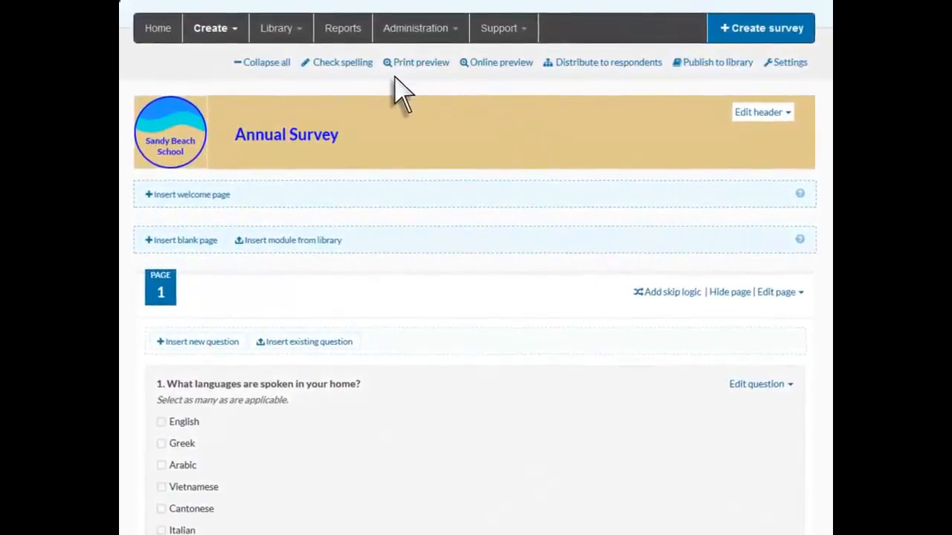
{"action": "left_click", "coordinate": [419, 62]}
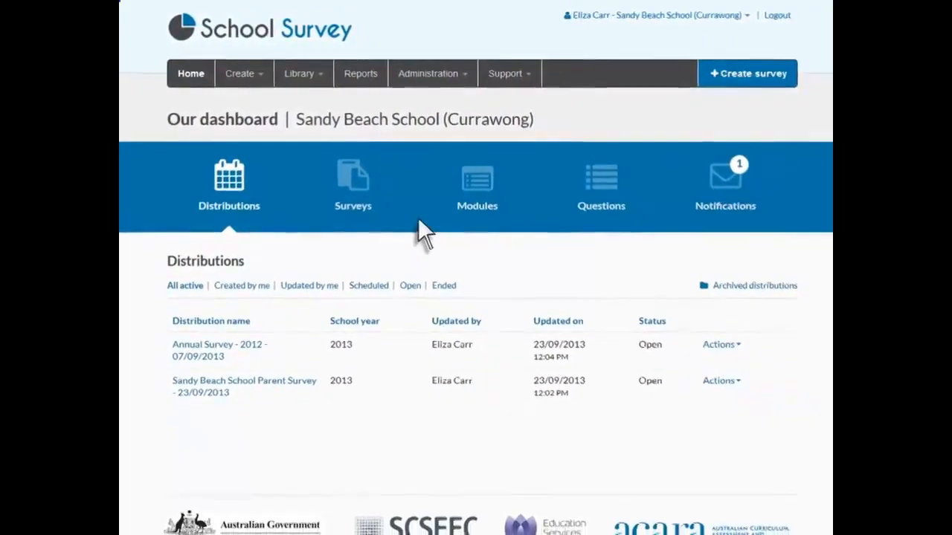
- Show the Surveys list on the dashboard, where Annual Survey now appears
{"action": "left_click", "coordinate": [352, 186]}
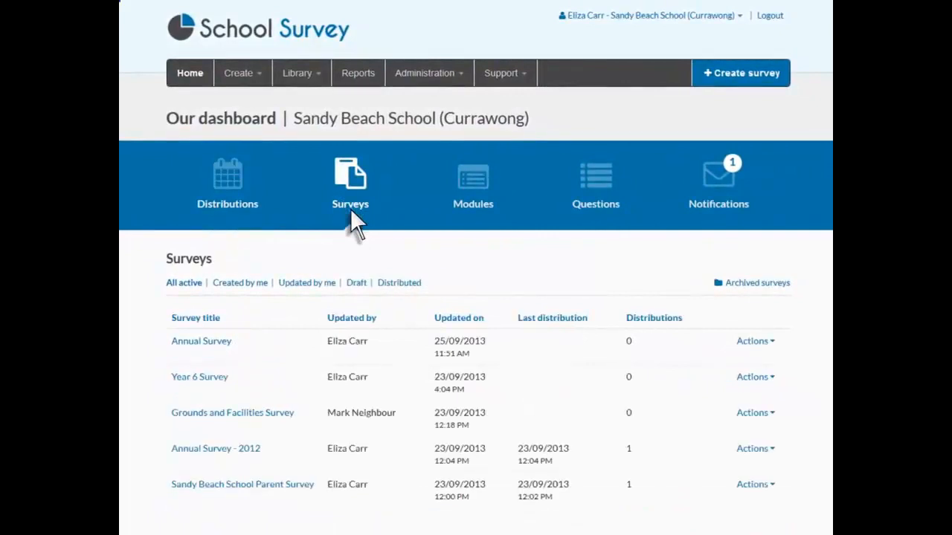
{"action": "mouse_move", "coordinate": [354, 238]}
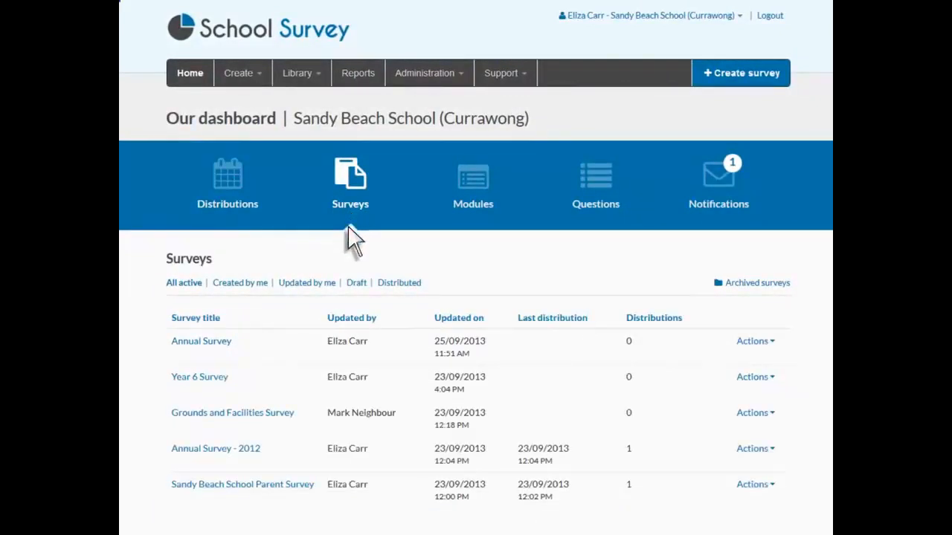
{"action": "mouse_move", "coordinate": [238, 345]}
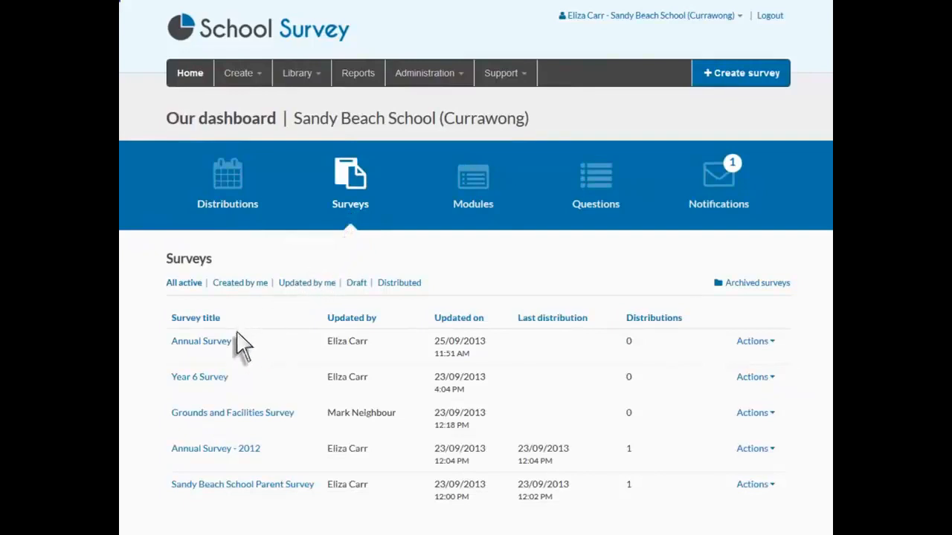